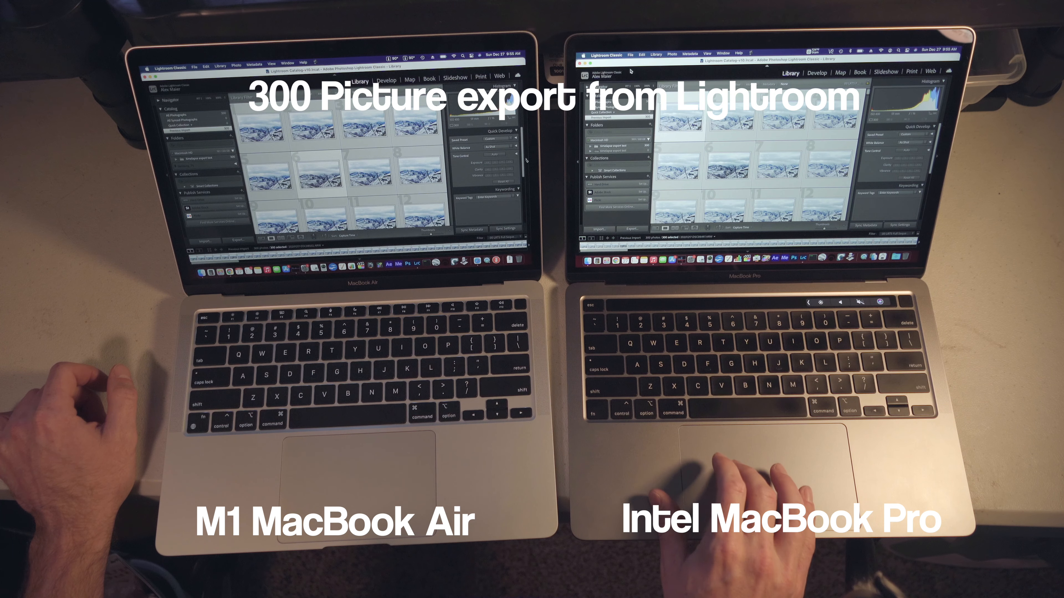
Start exporting the selected Library photos via File > Export.
click(631, 54)
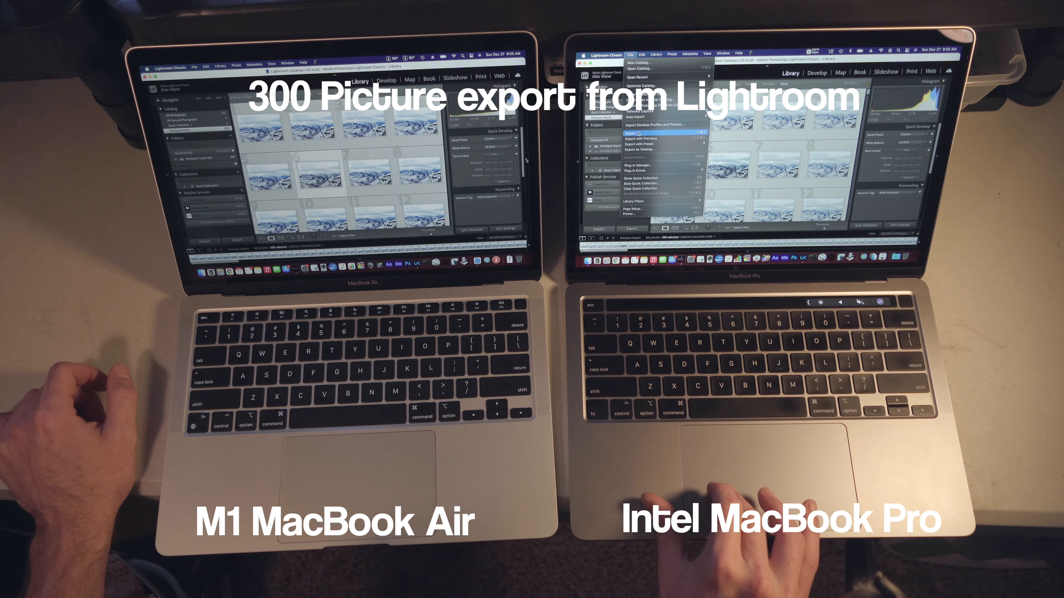
click(634, 133)
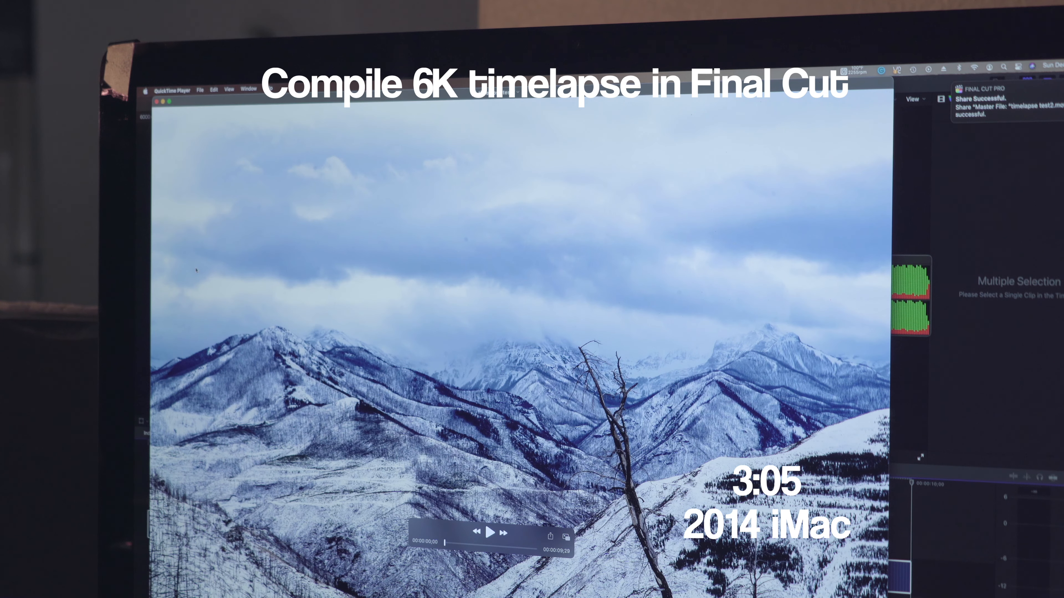
Play back the exported 6K timelapse master file in QuickTime Player.
click(488, 534)
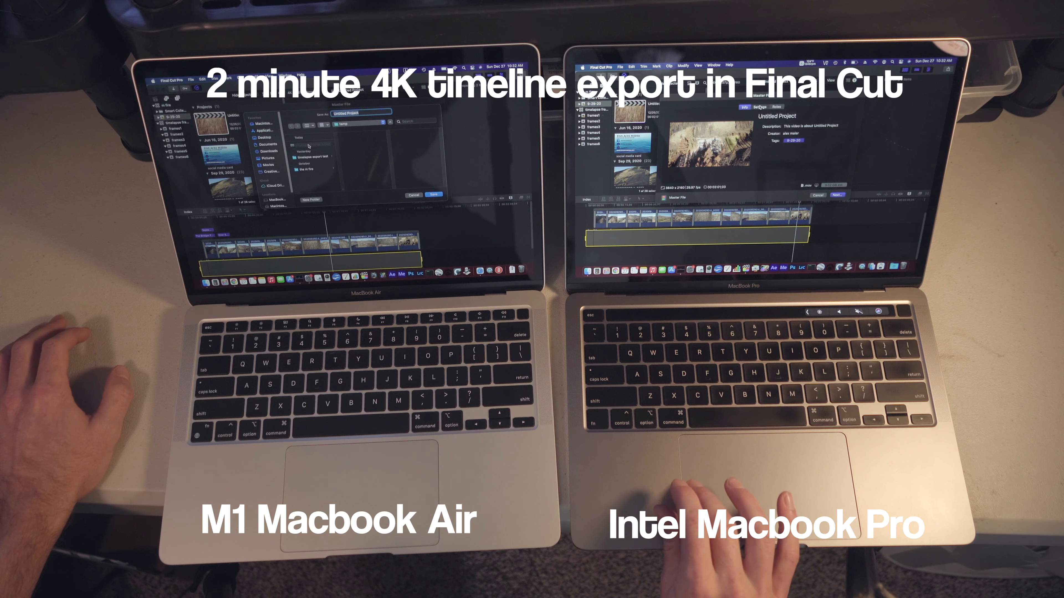
Confirm the Master File settings as H.264 at 3840x2160 and proceed to the save location.
click(791, 115)
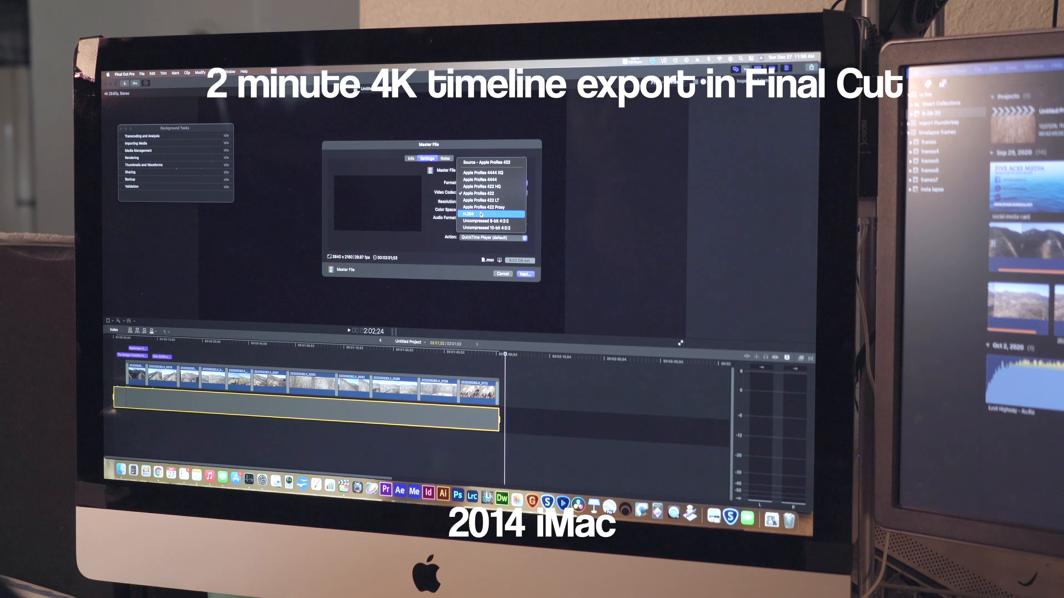
click(465, 216)
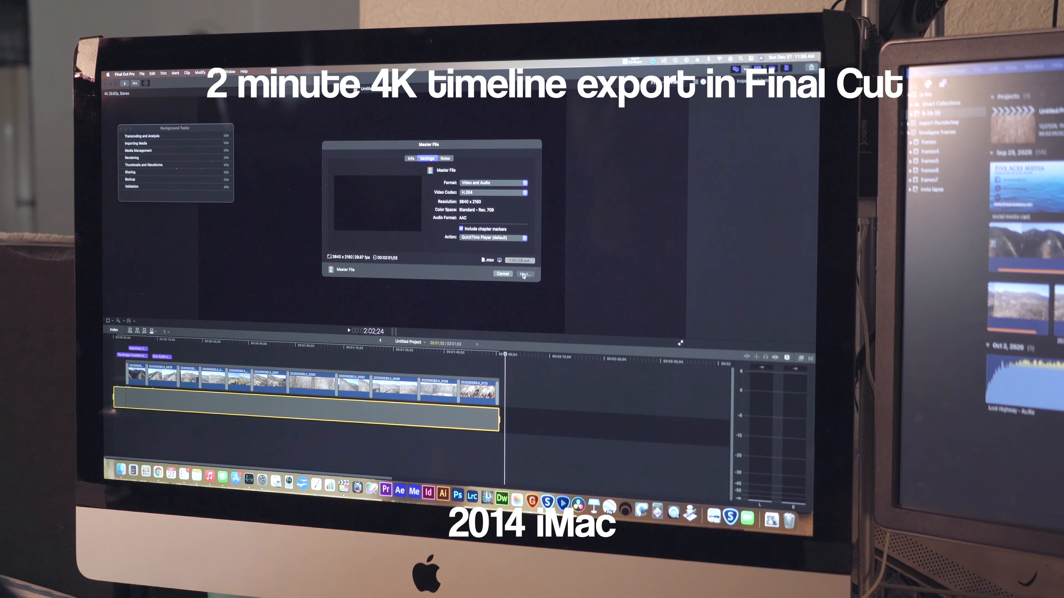
click(523, 274)
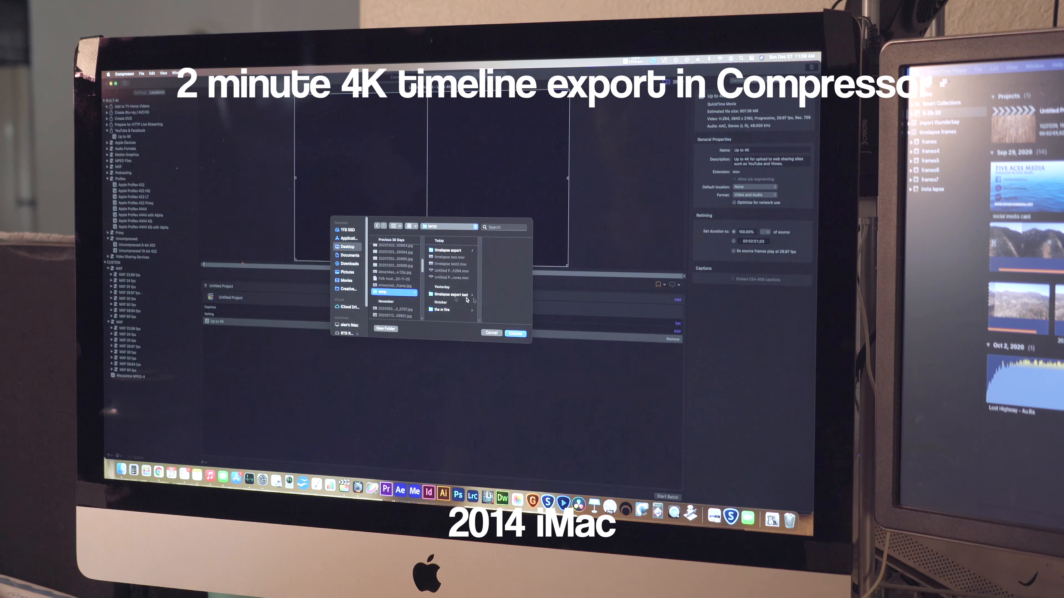
Choose the Desktop destination folder for Compressor's Up to 4K export.
click(515, 333)
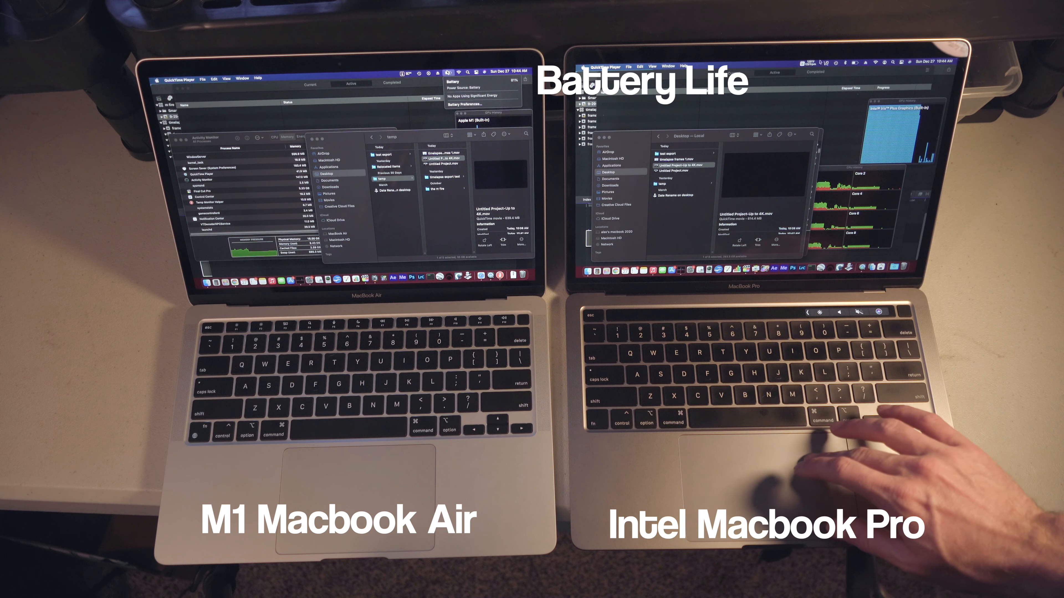
Check the MacBook Pro's battery energy users, then bring Compressor's app menu forward.
click(846, 64)
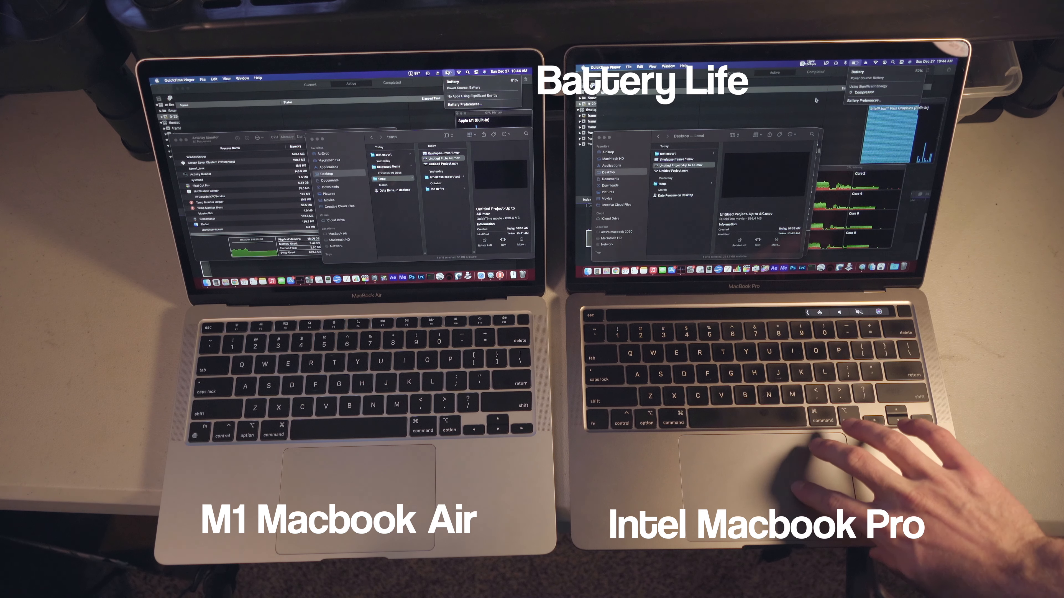
click(599, 66)
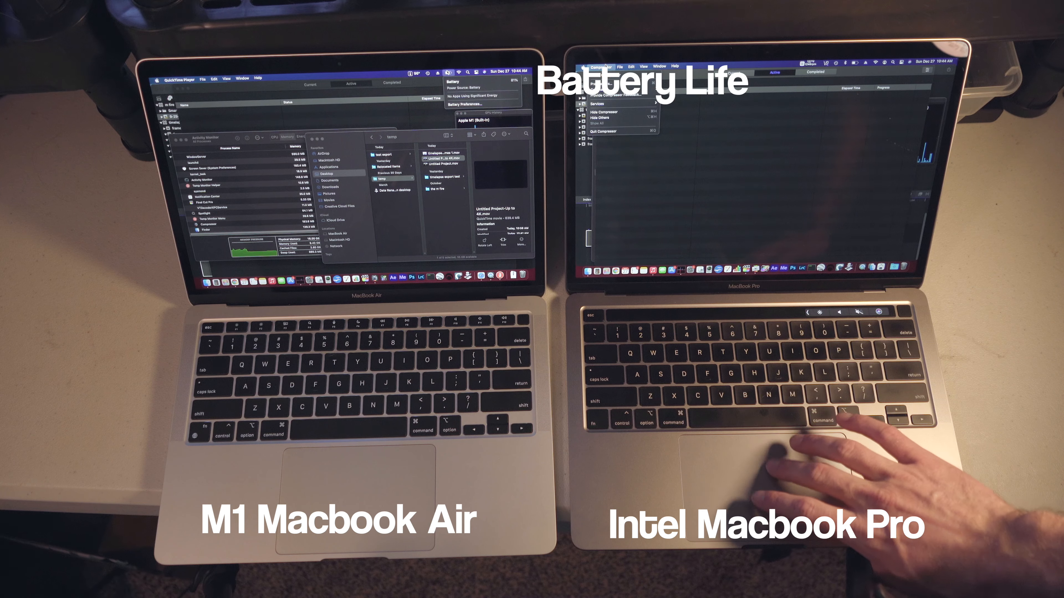